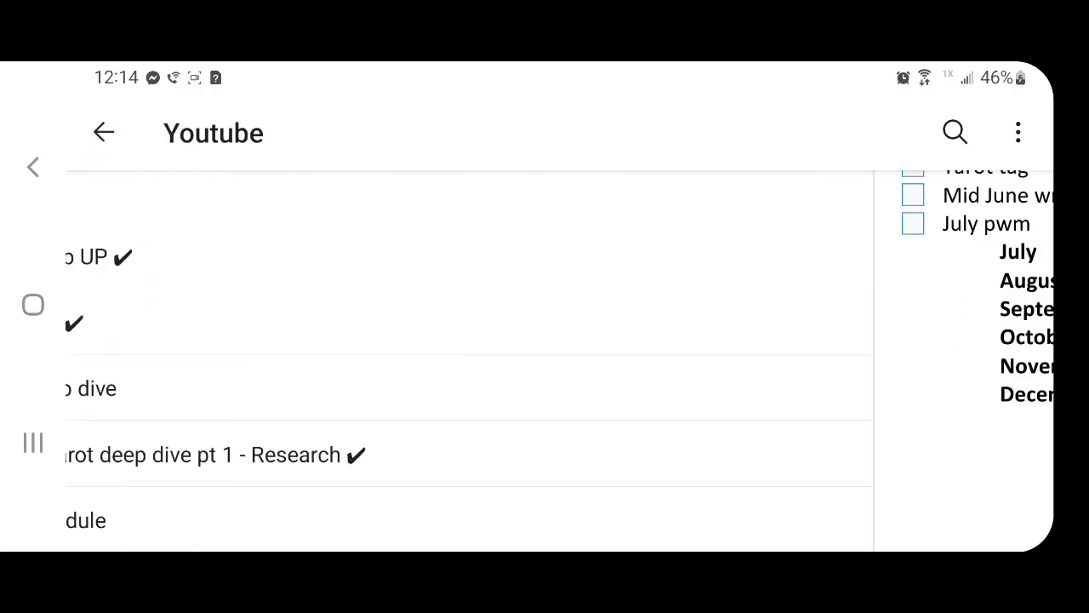
Go back to the 2022 Bullet Journal sections list and switch to New Section 2.
click(102, 132)
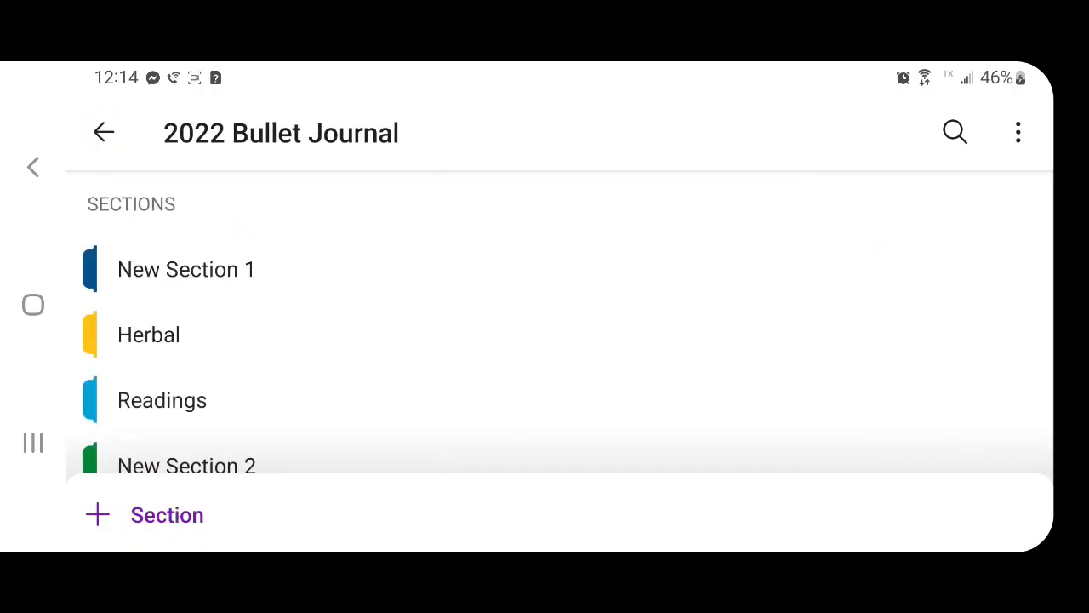
click(187, 467)
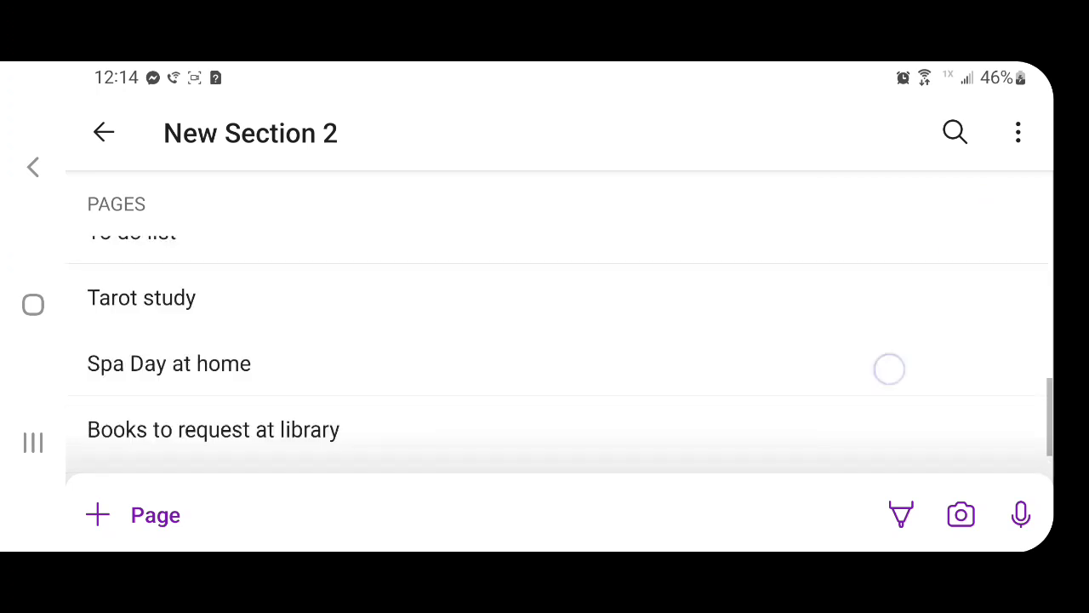